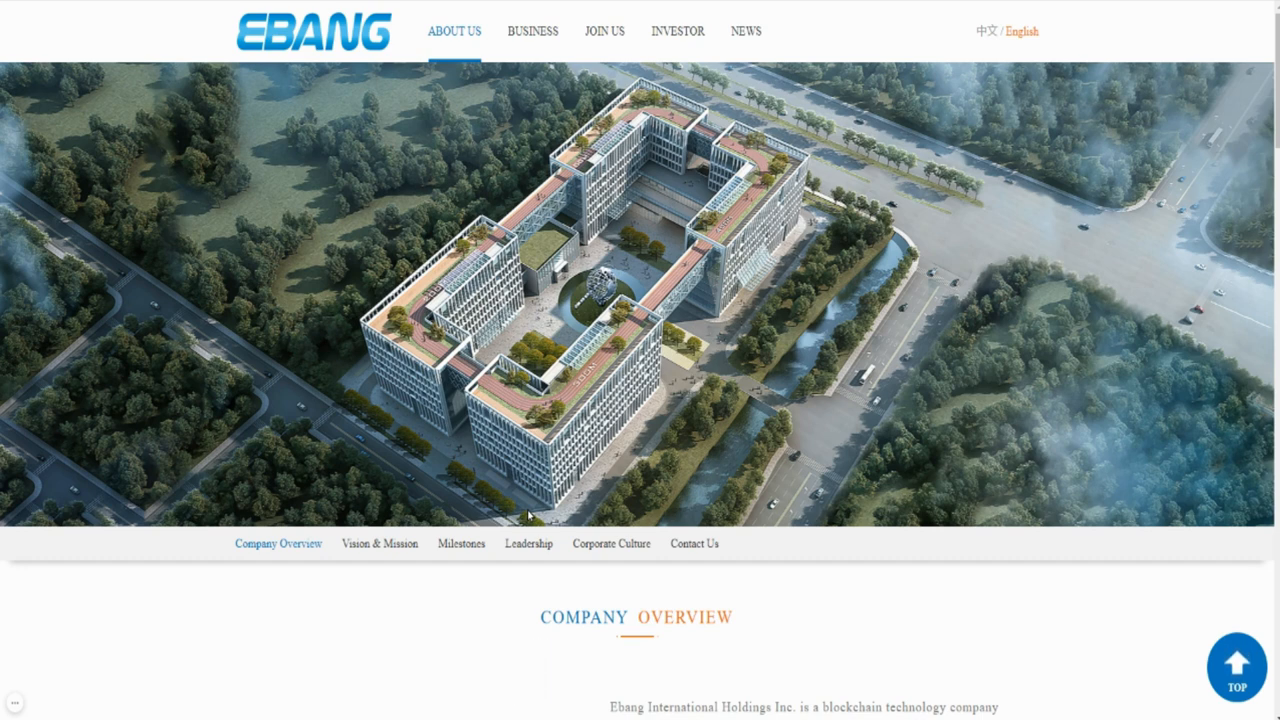
{"action": "mouse_move", "coordinate": [685, 465]}
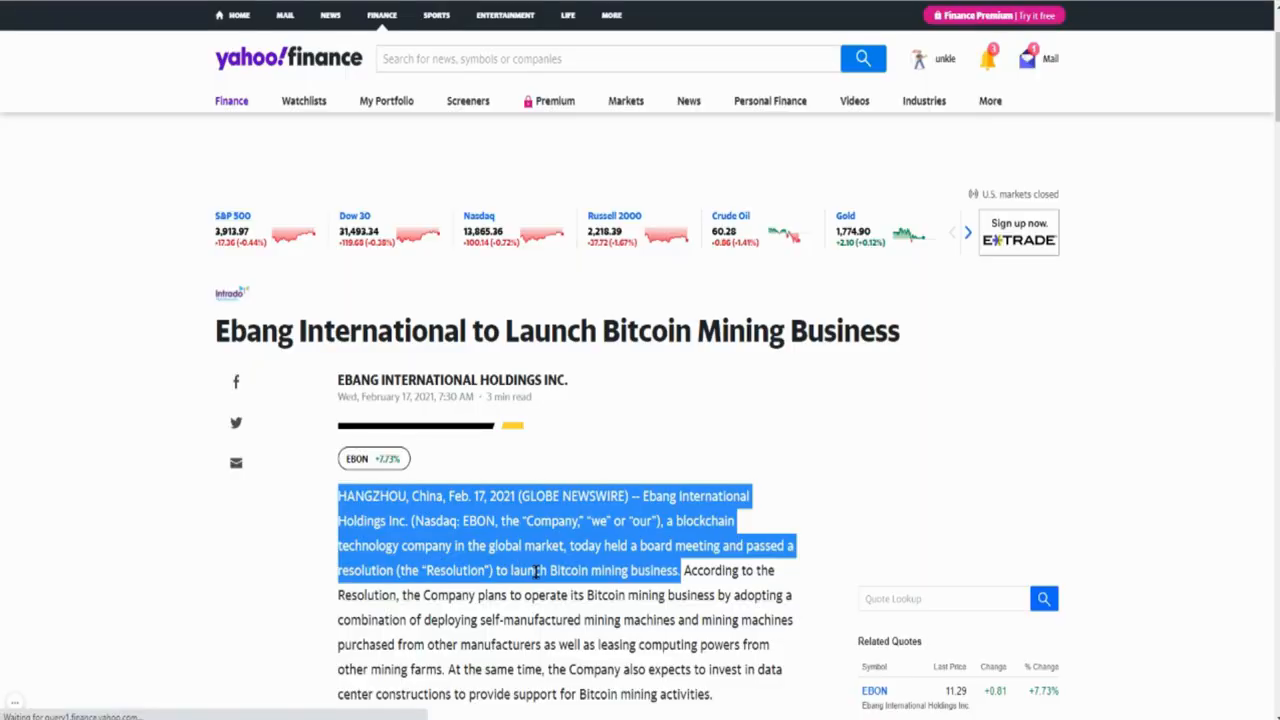
- Scroll down through the 'Ebang International to Launch Bitcoin Mining Business' article
{"action": "scroll", "scroll_direction": "down", "scroll_amount": 3}
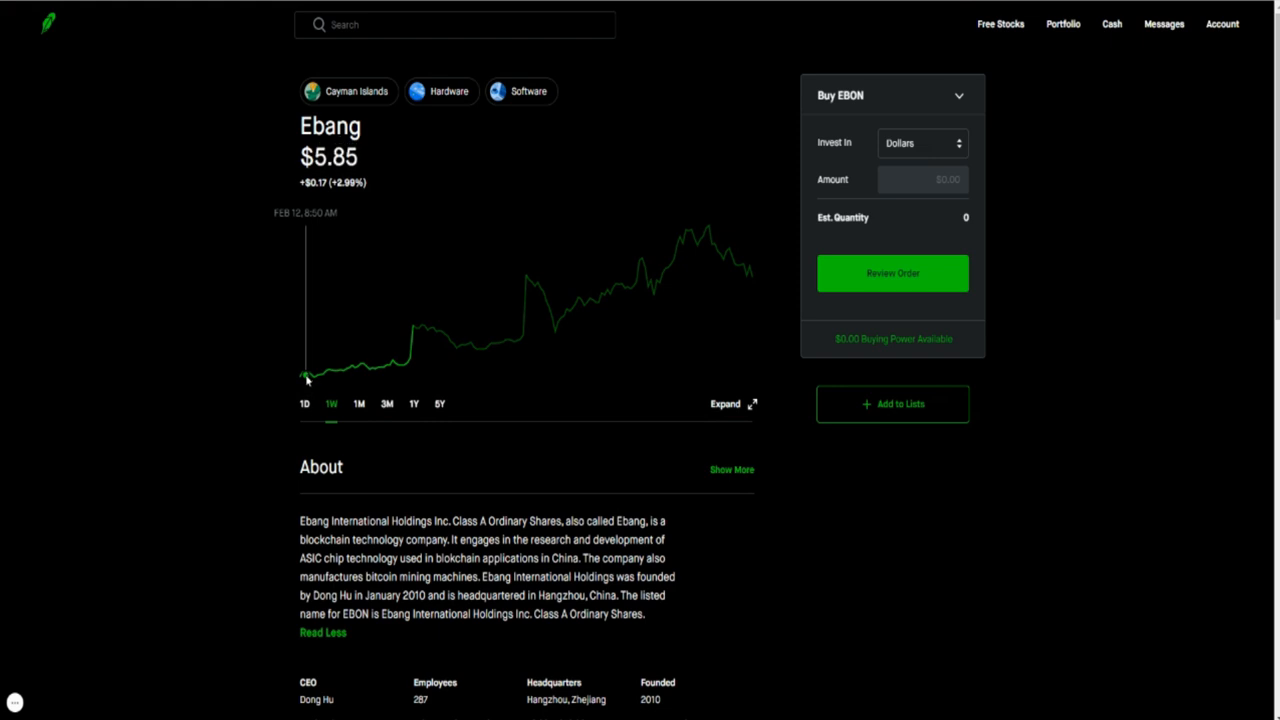
{"action": "mouse_move", "coordinate": [303, 378]}
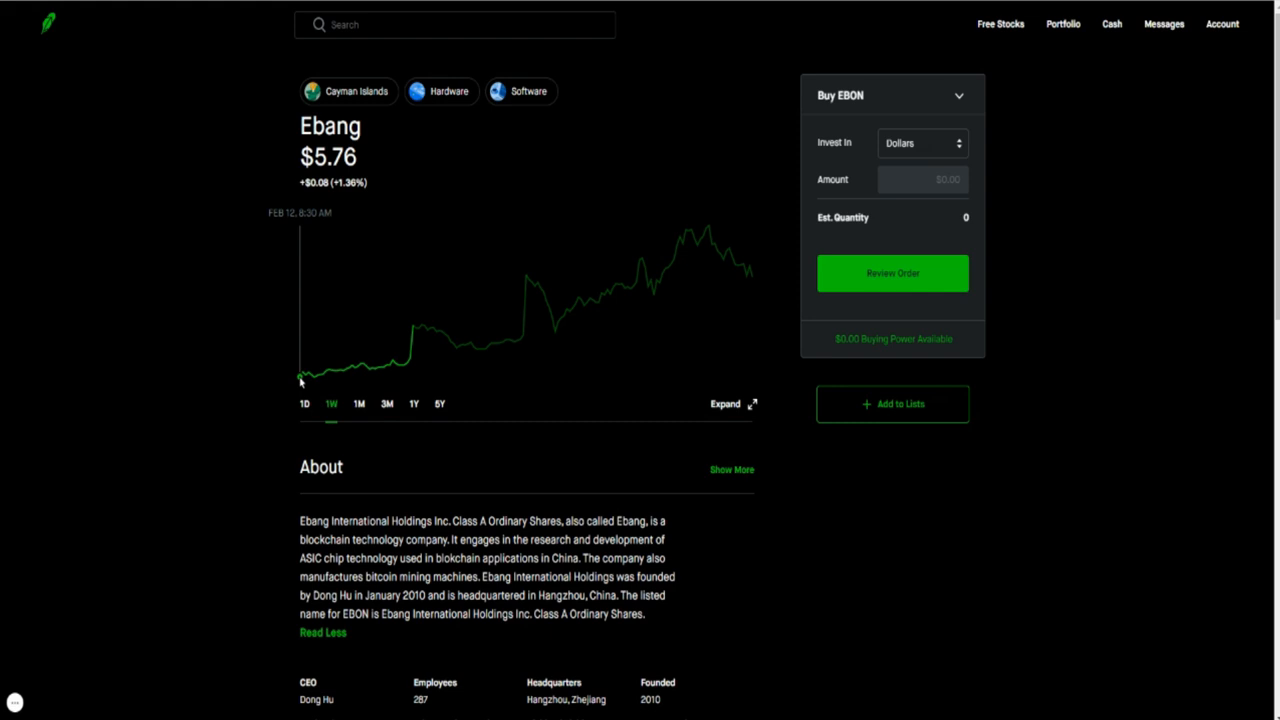
{"action": "mouse_move", "coordinate": [423, 365]}
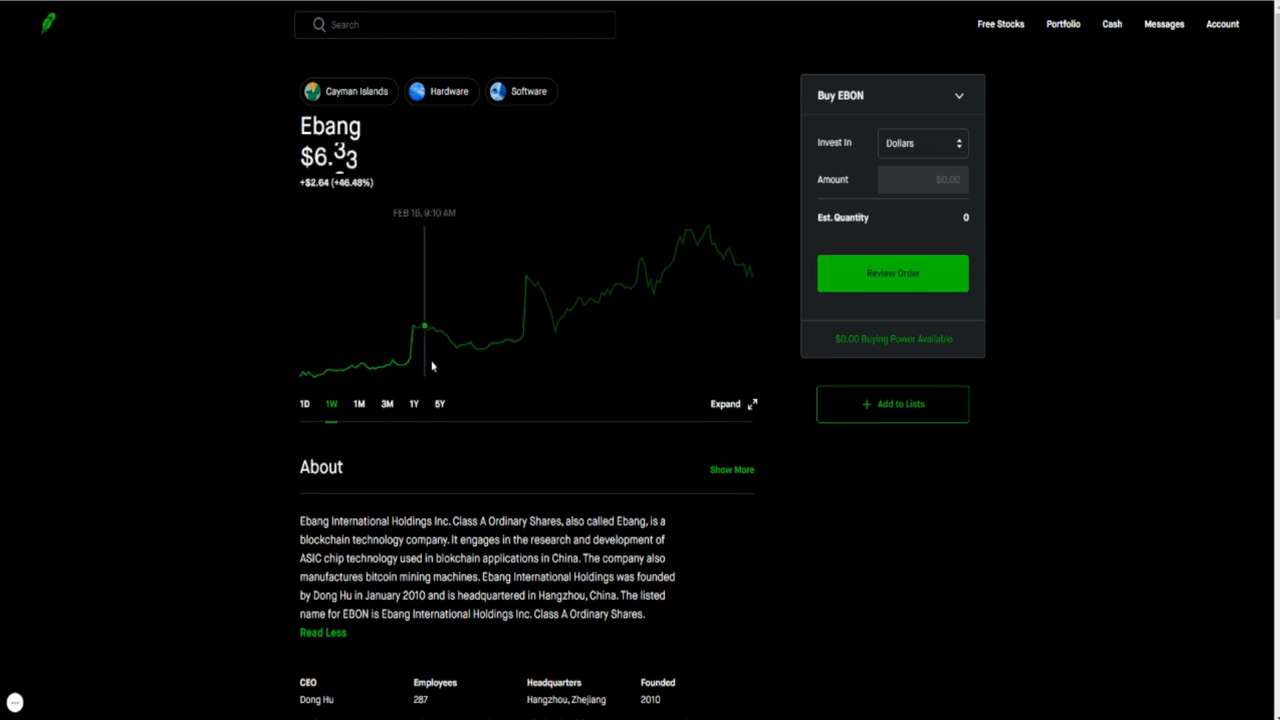
{"action": "mouse_move", "coordinate": [583, 300]}
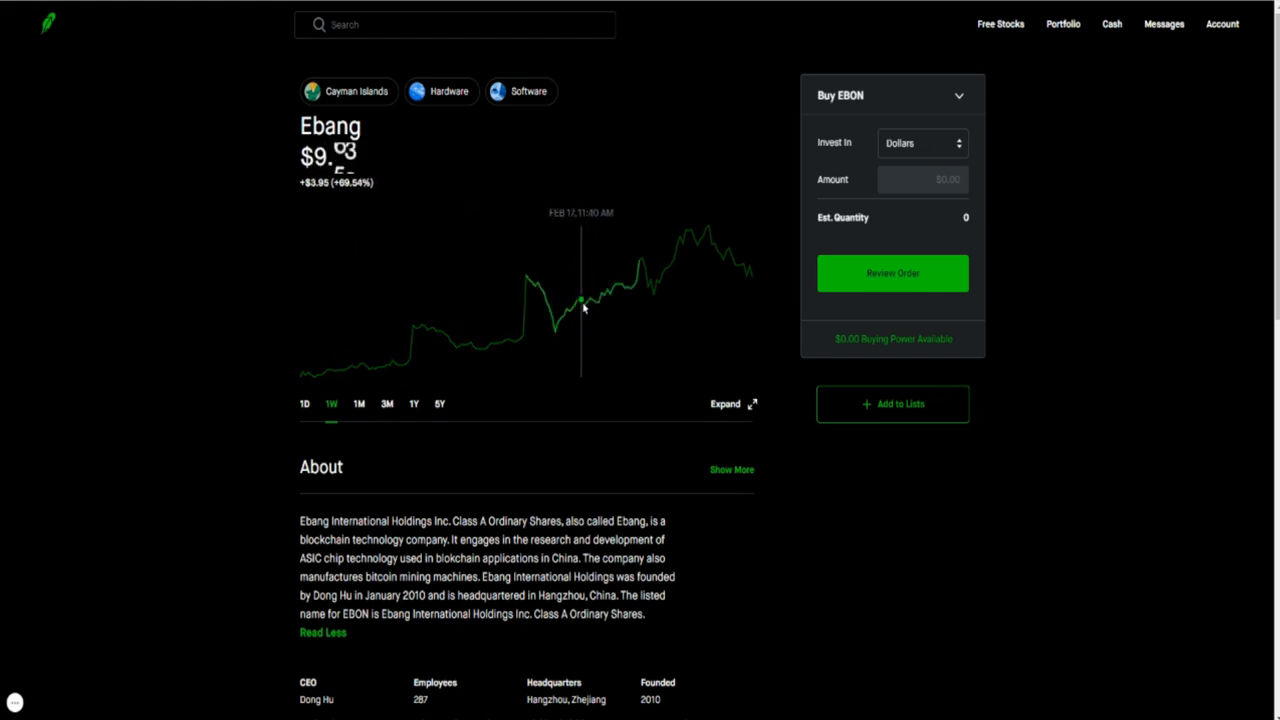
{"action": "mouse_move", "coordinate": [760, 290]}
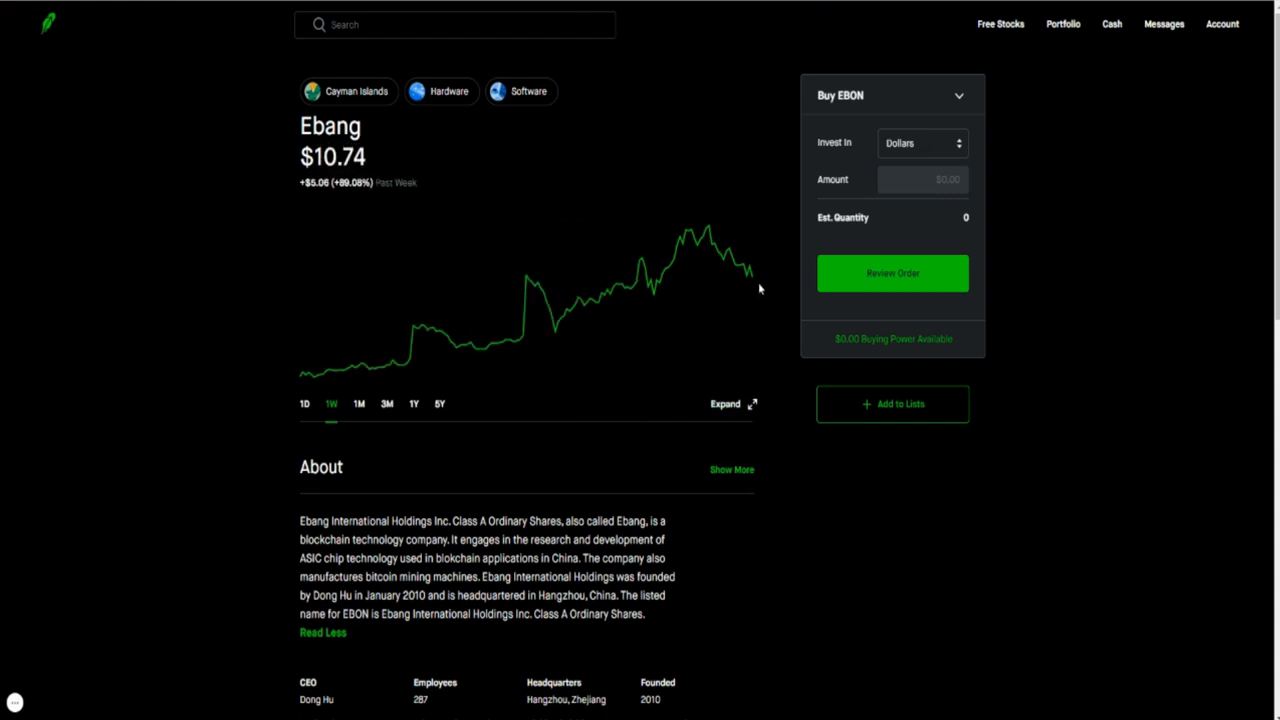
{"action": "mouse_move", "coordinate": [708, 232]}
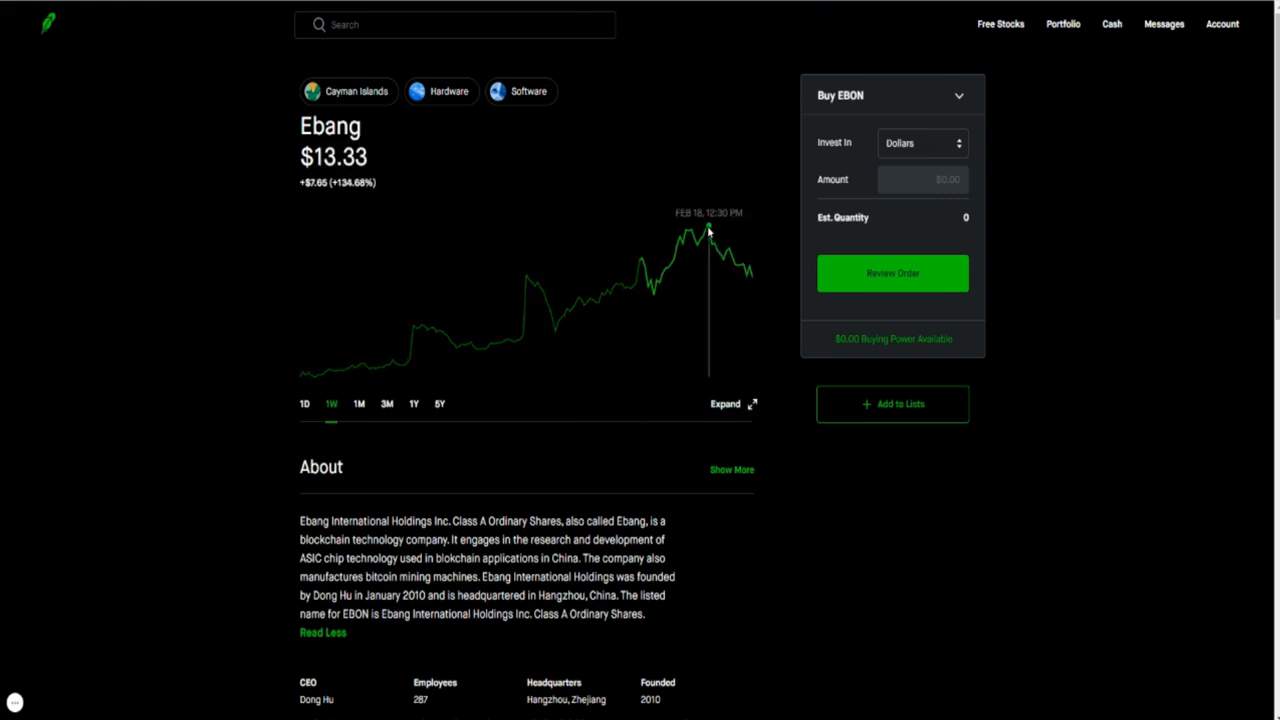
{"action": "mouse_move", "coordinate": [755, 279]}
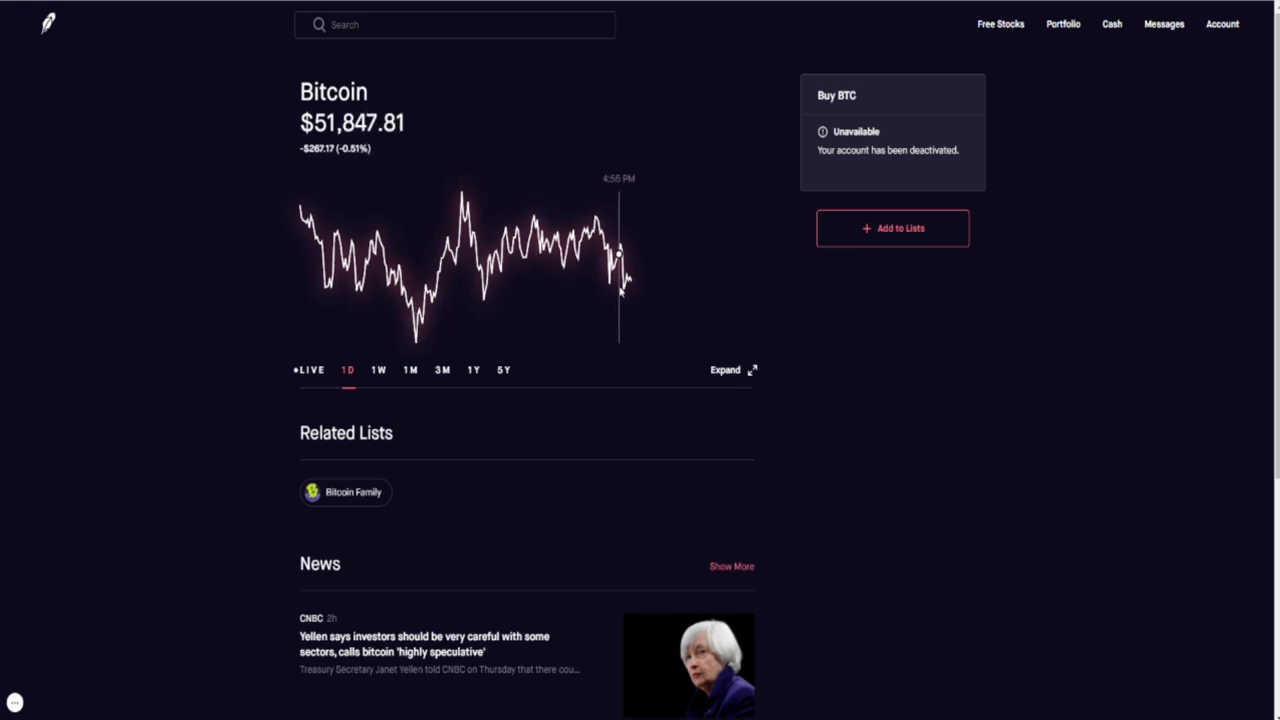
{"action": "mouse_move", "coordinate": [677, 310]}
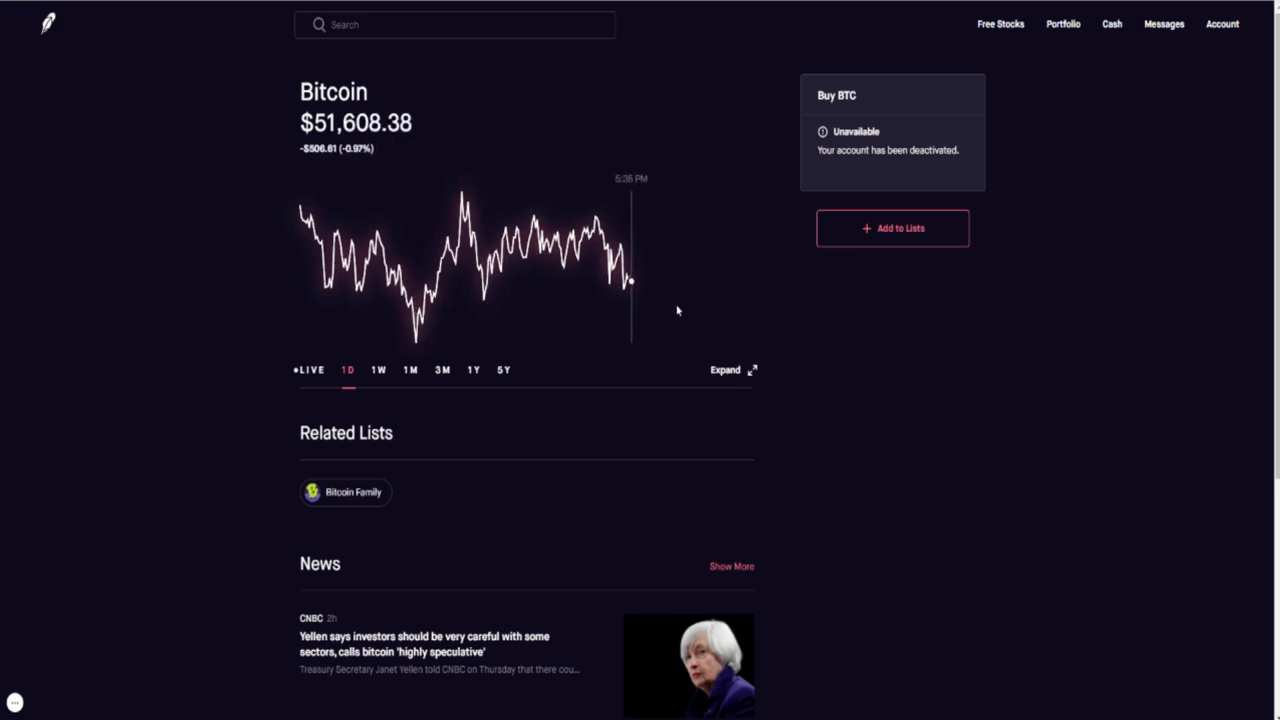
{"action": "mouse_move", "coordinate": [610, 322]}
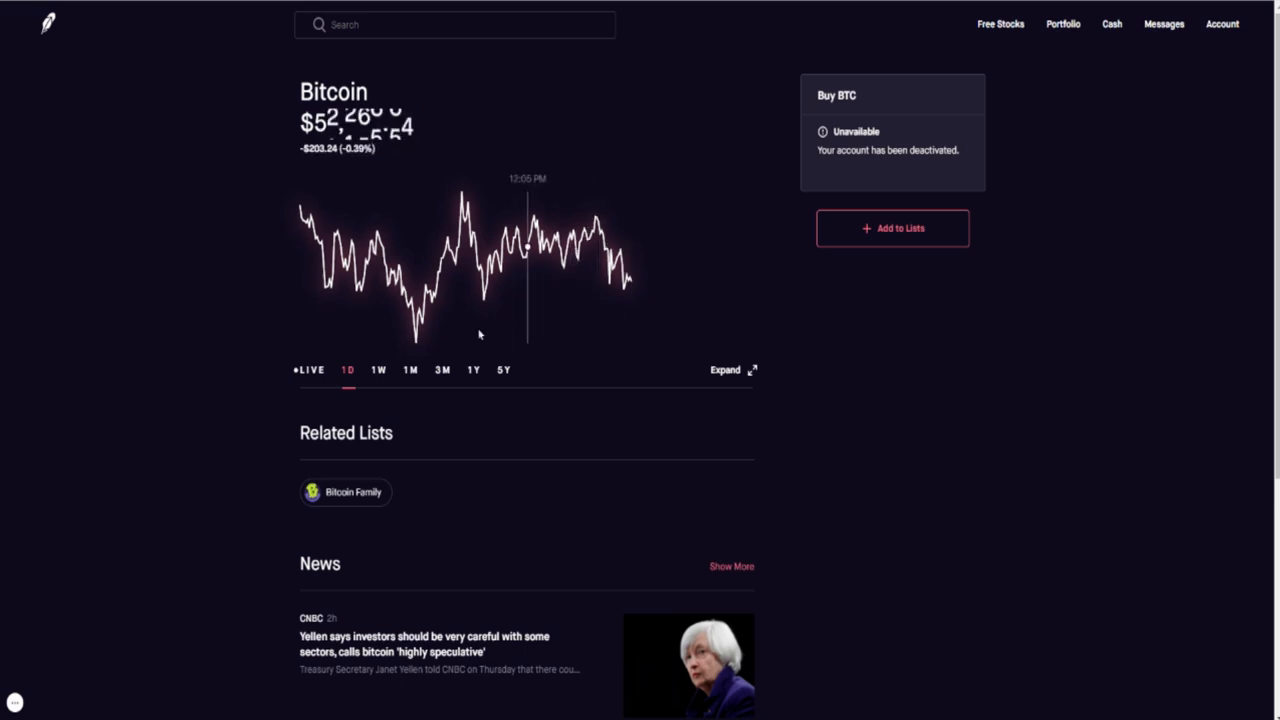
{"action": "mouse_move", "coordinate": [671, 309]}
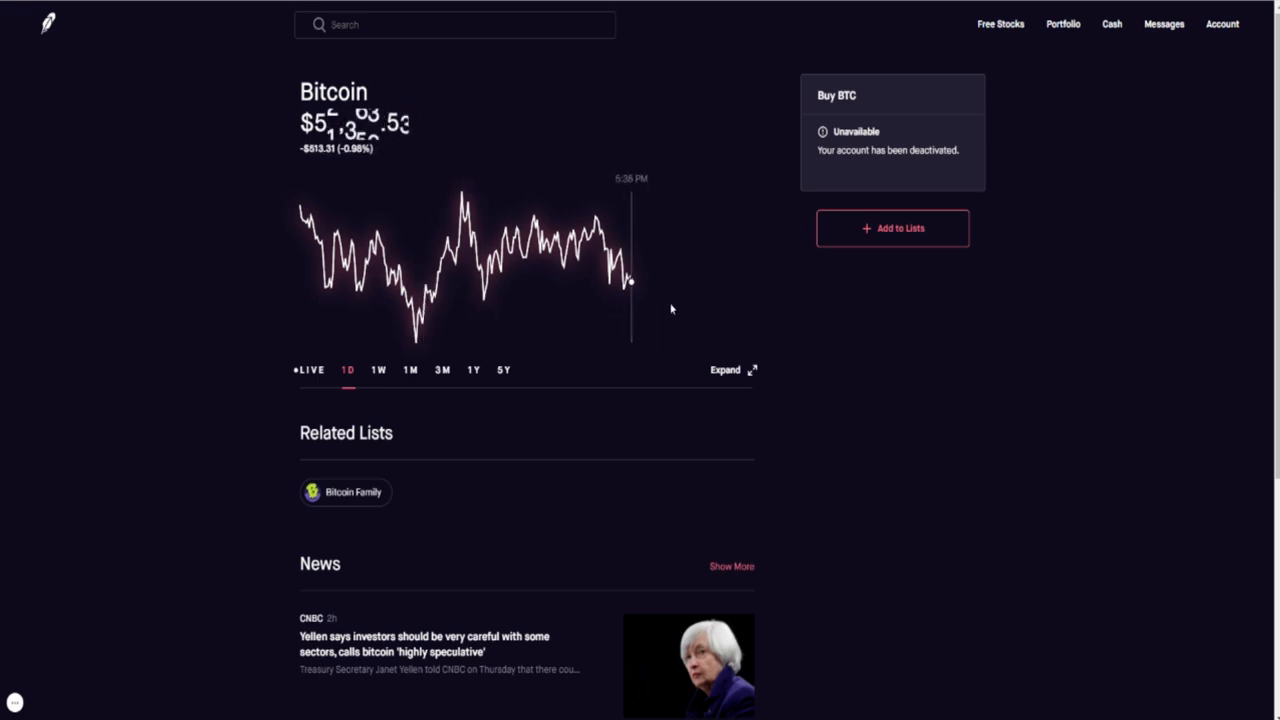
{"action": "mouse_move", "coordinate": [816, 311]}
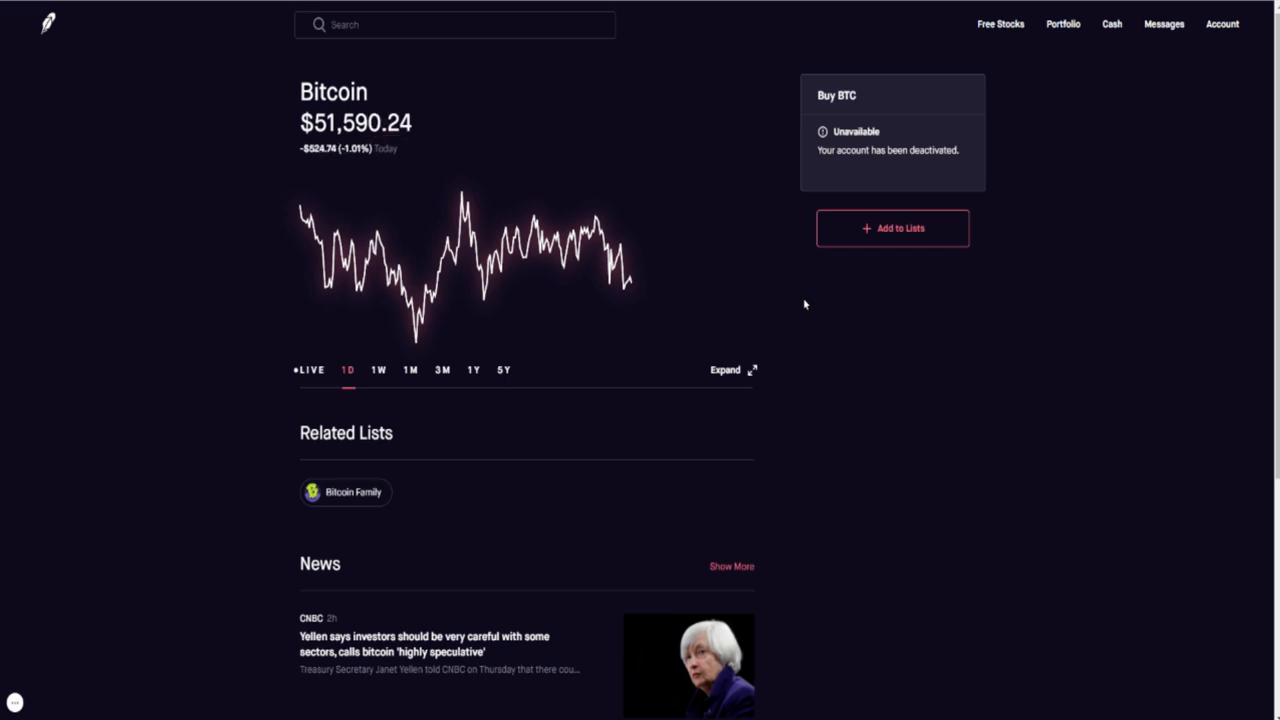
{"action": "mouse_move", "coordinate": [630, 283]}
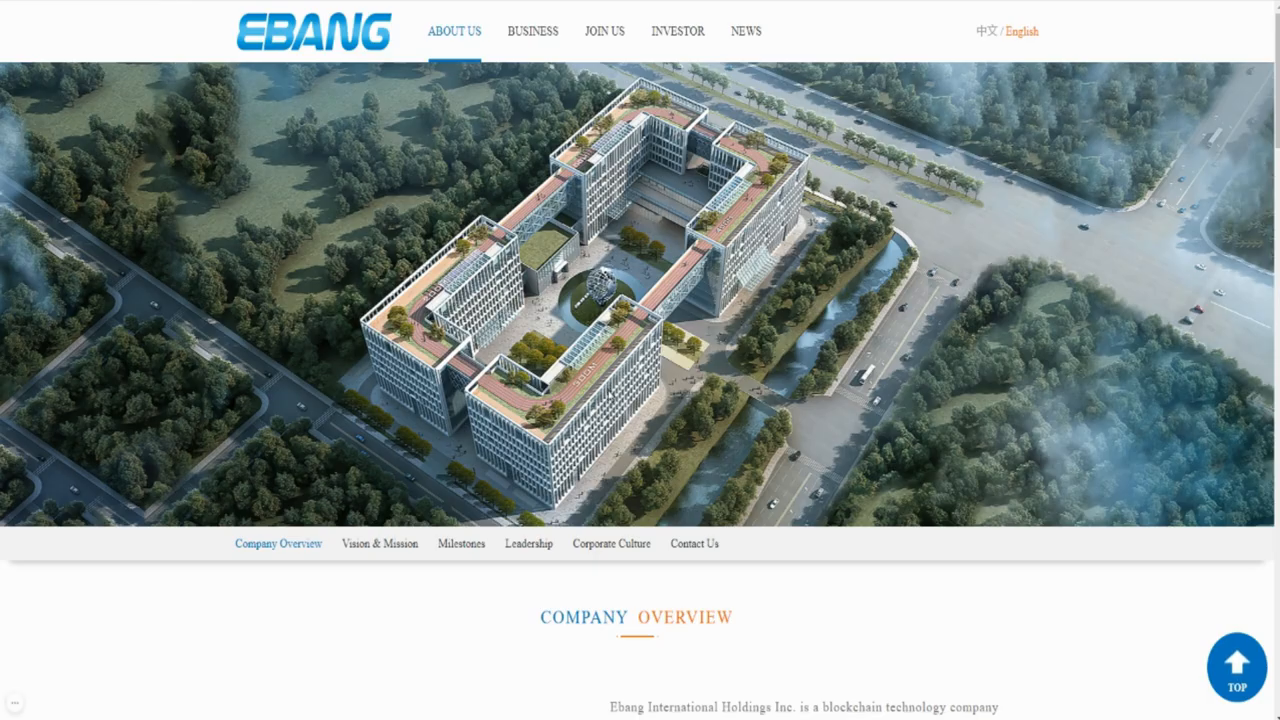
{"action": "mouse_move", "coordinate": [380, 275]}
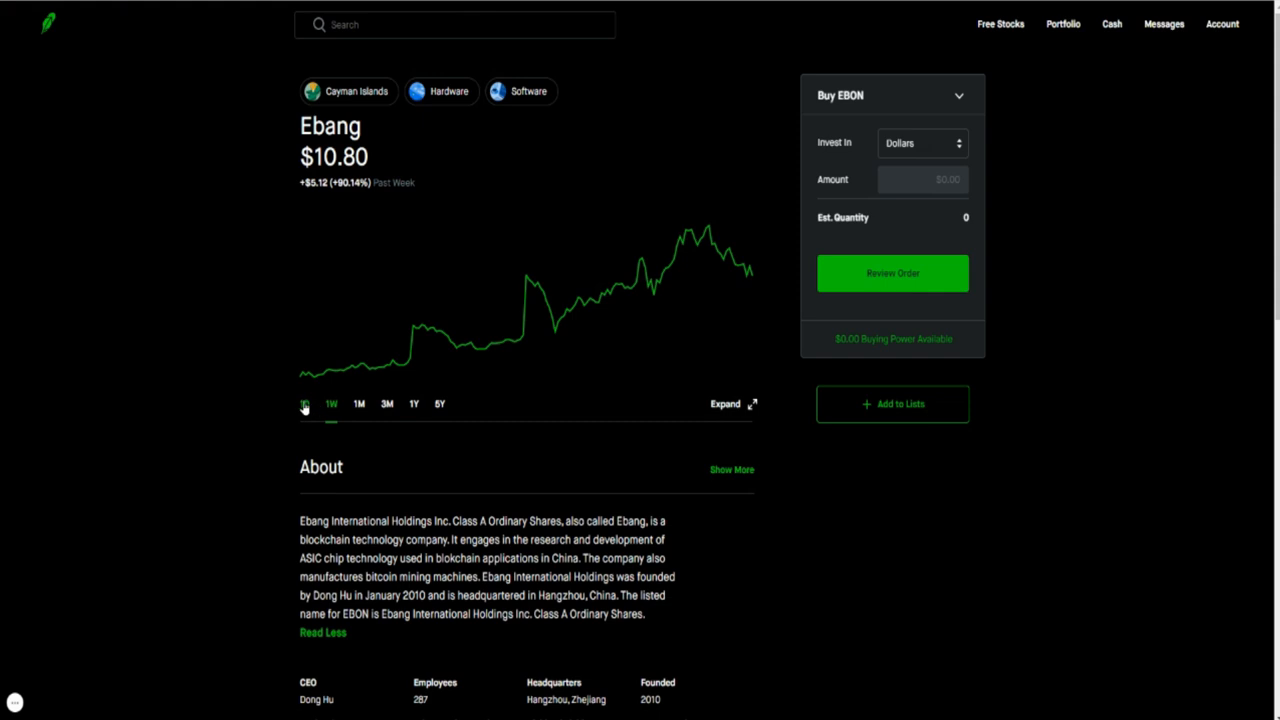
- Switch the EBON chart to the 1D range, showing +7.73% today and -4.34% after hours
{"action": "left_click", "coordinate": [304, 403]}
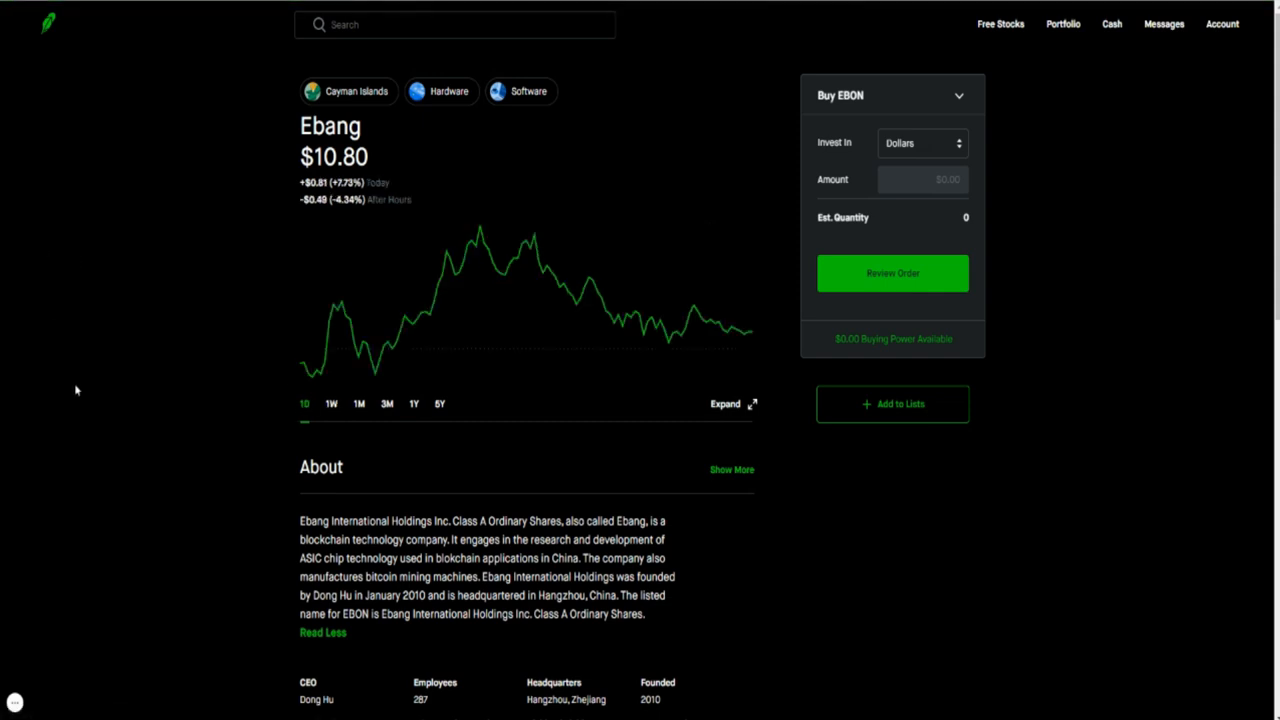
{"action": "mouse_move", "coordinate": [153, 411]}
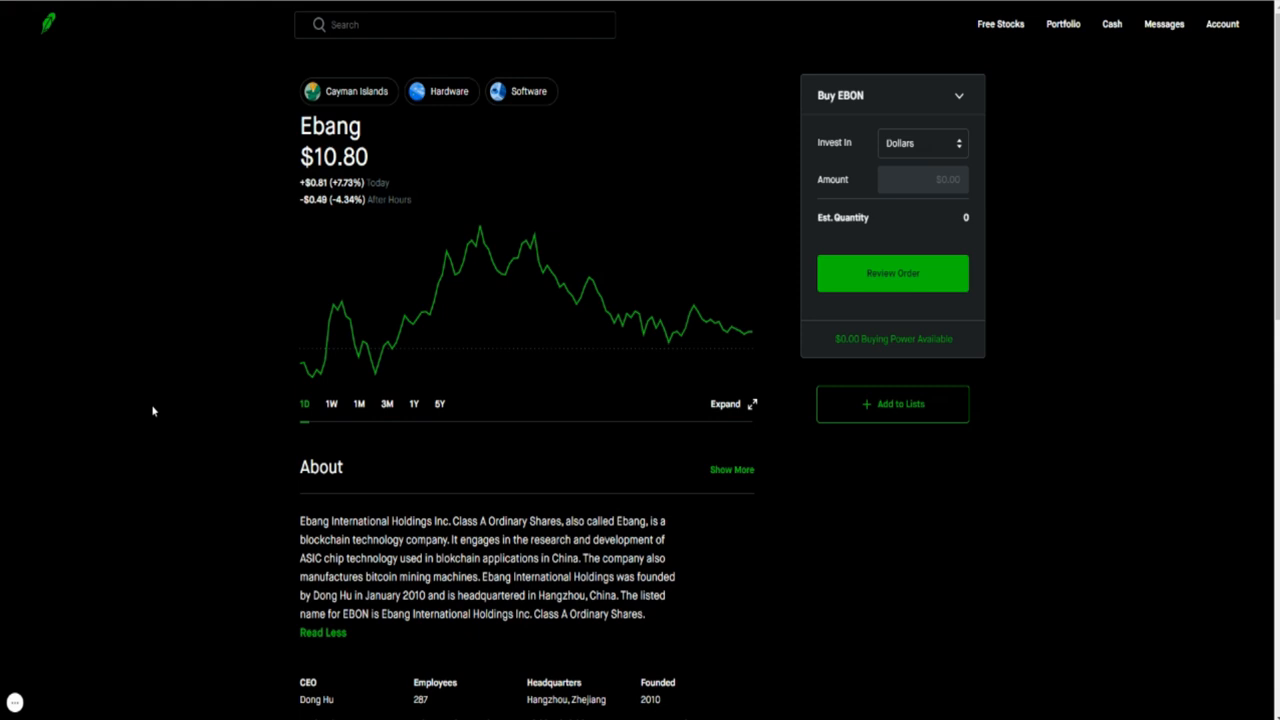
{"action": "mouse_move", "coordinate": [201, 285]}
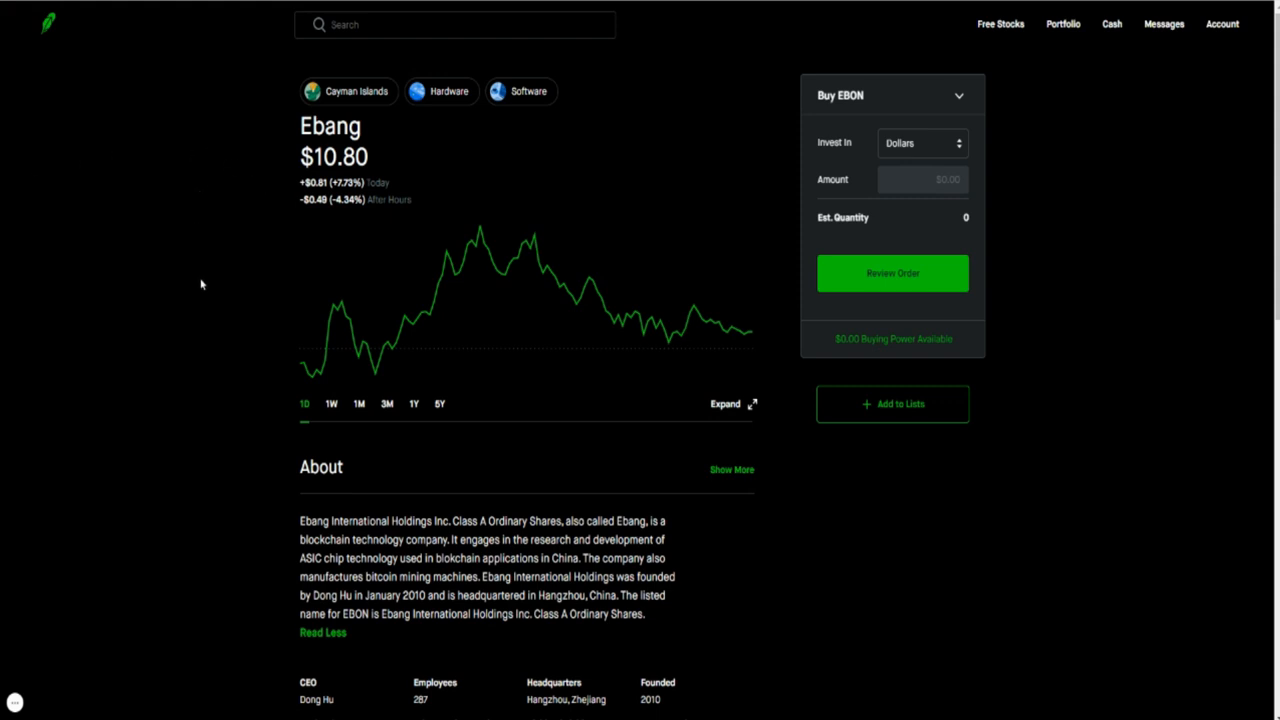
{"action": "mouse_move", "coordinate": [263, 396]}
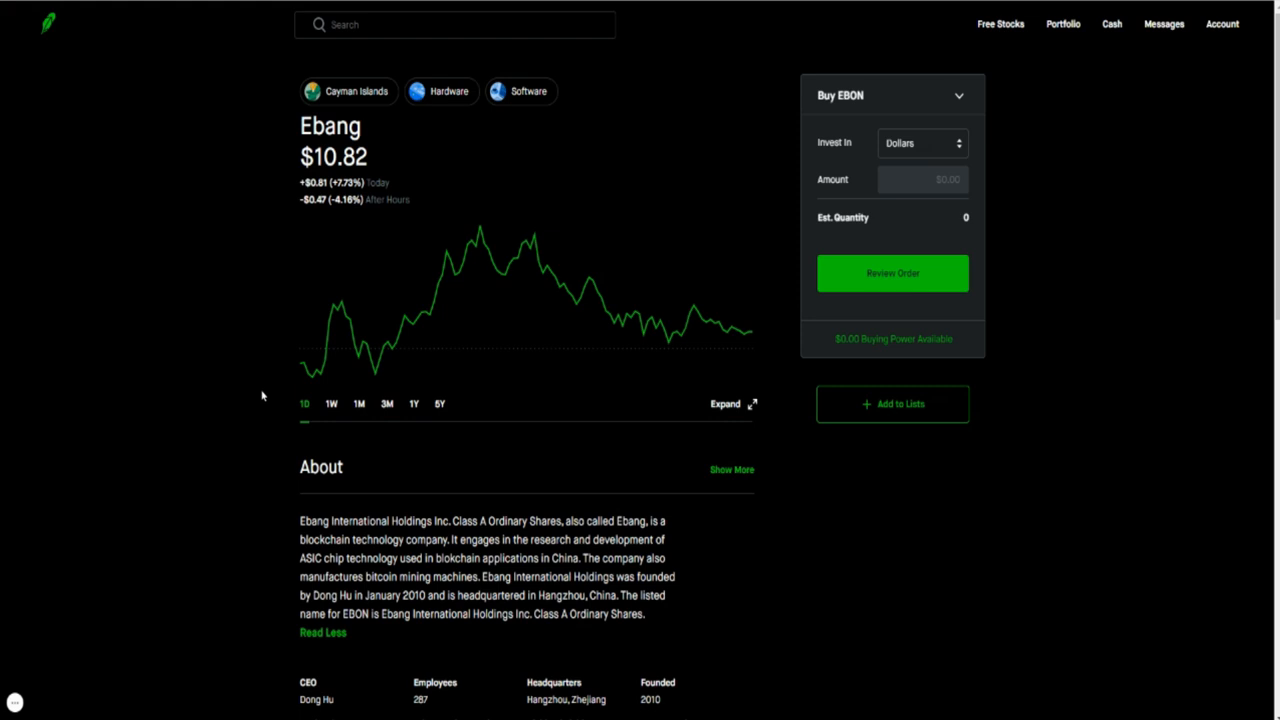
{"action": "mouse_move", "coordinate": [120, 365]}
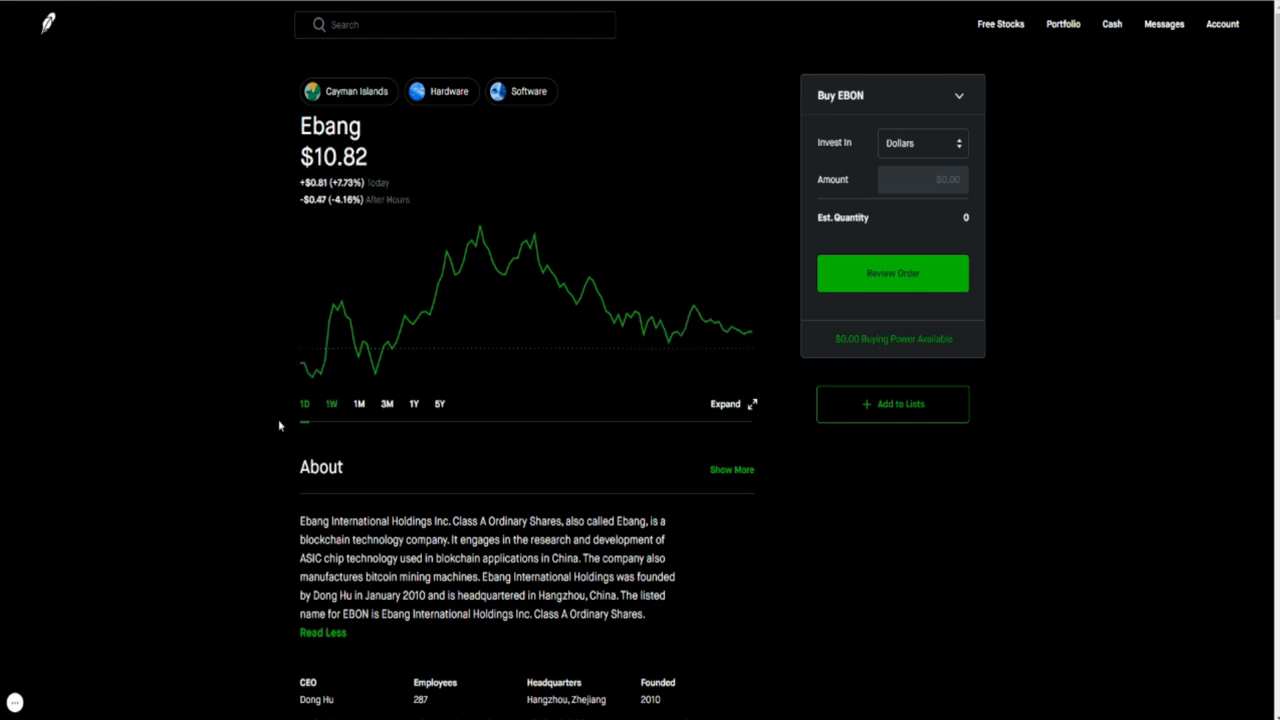
{"action": "mouse_move", "coordinate": [479, 230]}
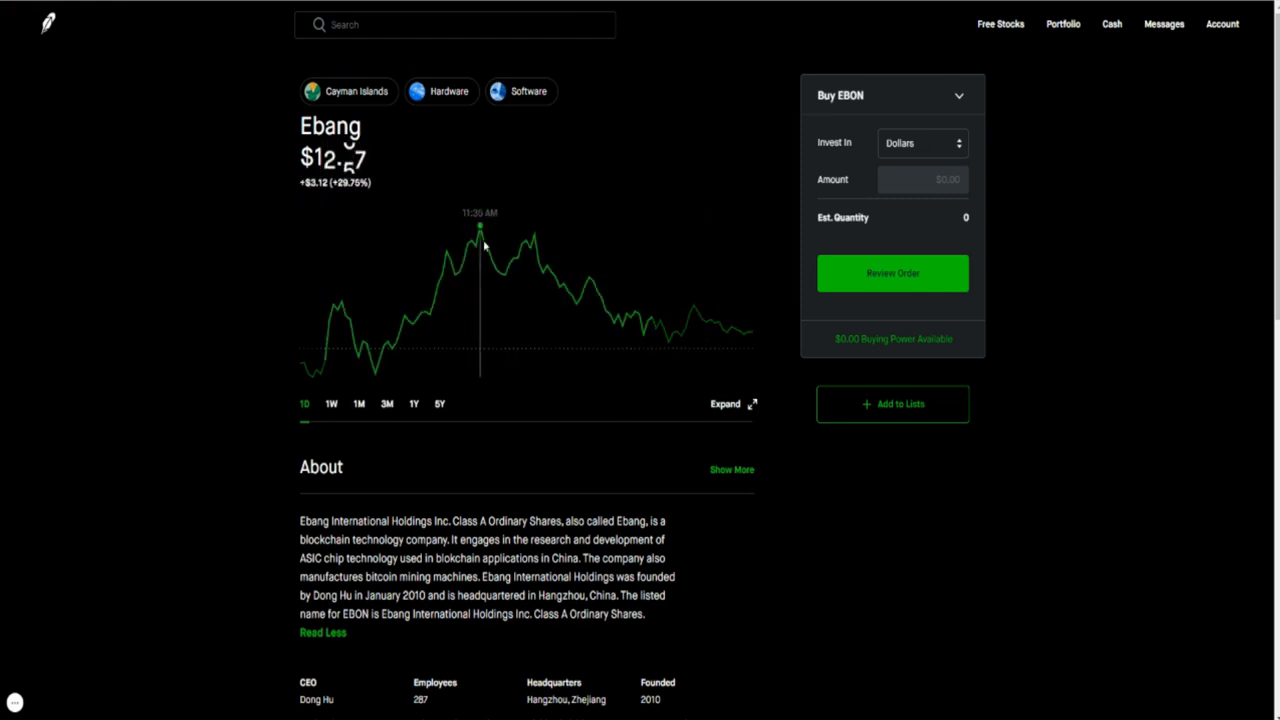
{"action": "mouse_move", "coordinate": [480, 235]}
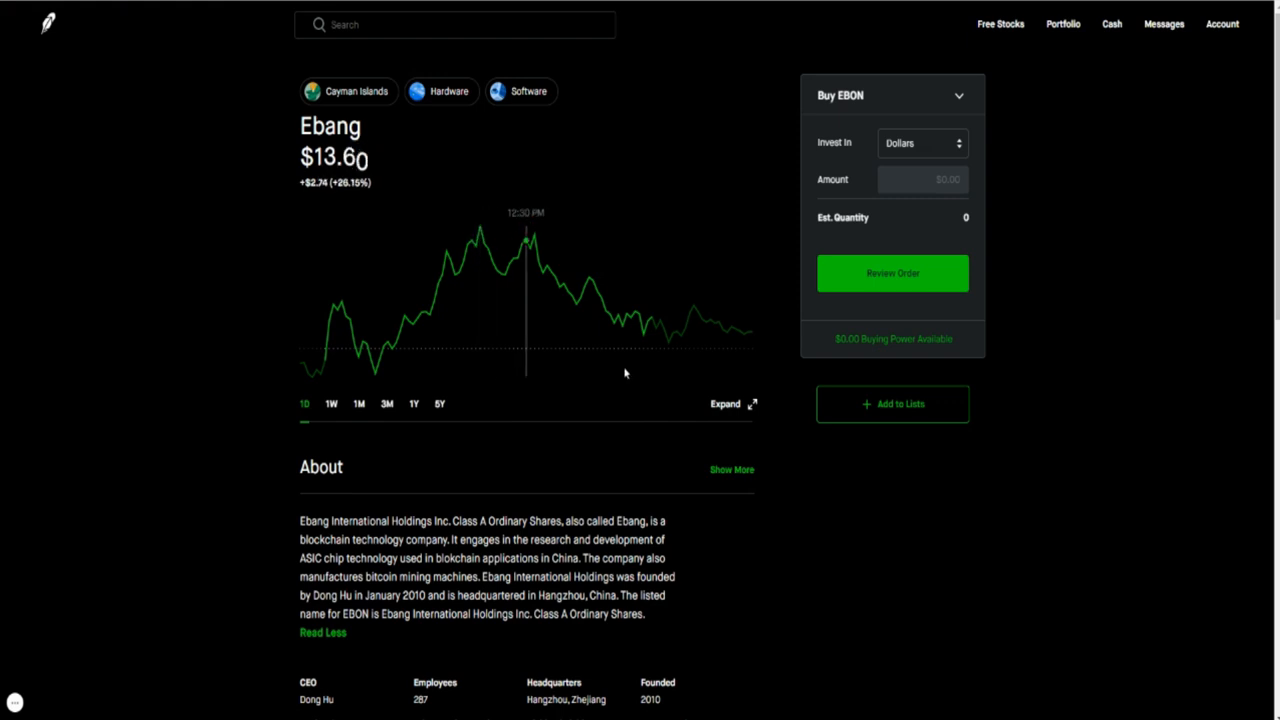
{"action": "mouse_move", "coordinate": [752, 335]}
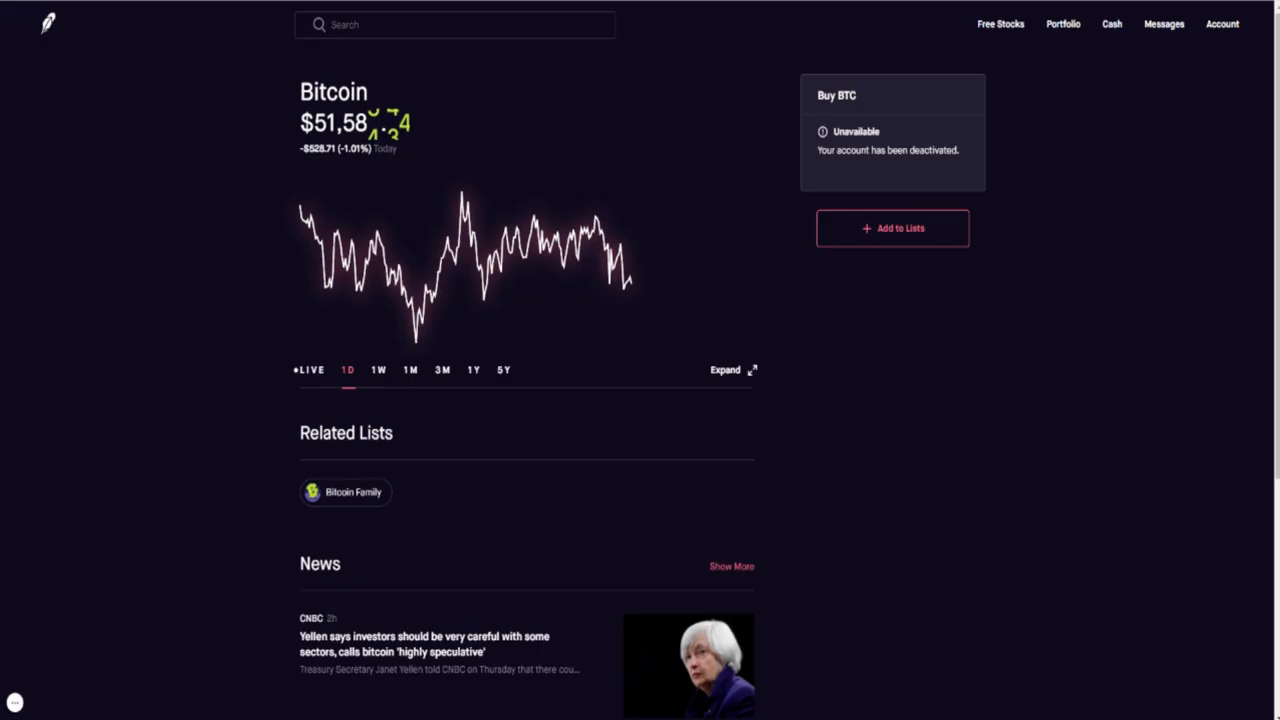
{"action": "mouse_move", "coordinate": [181, 309]}
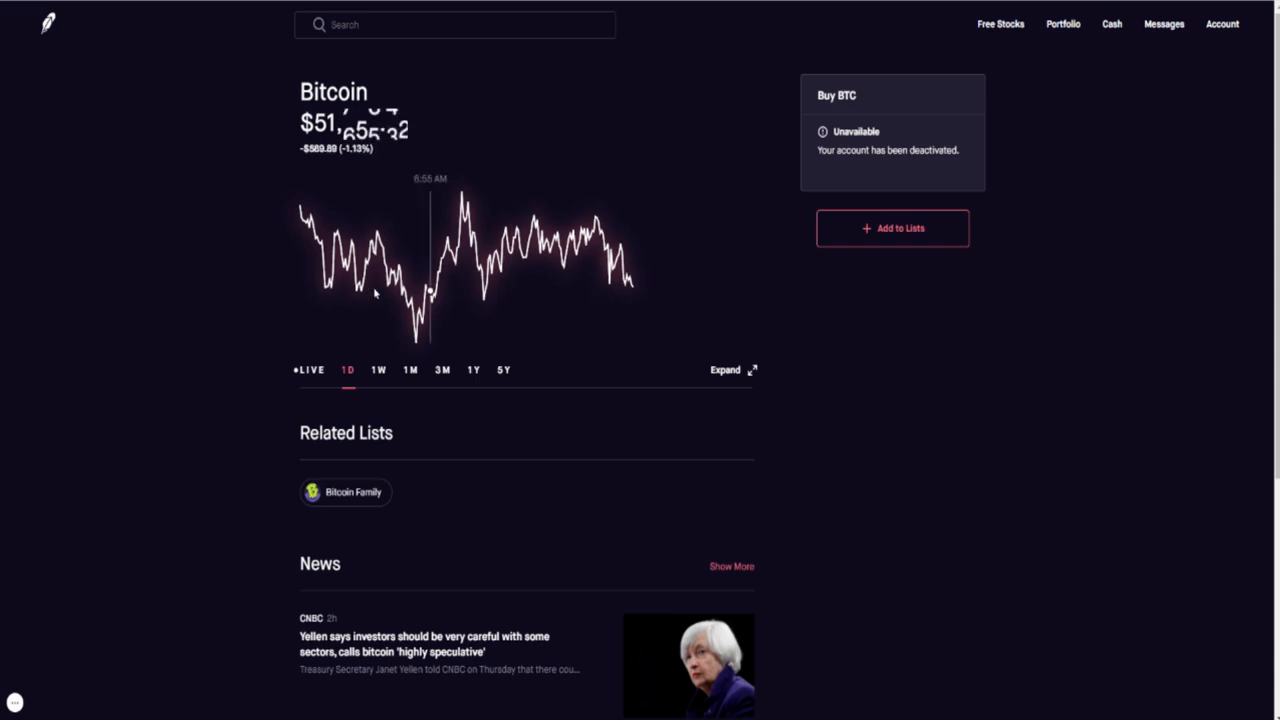
{"action": "mouse_move", "coordinate": [647, 242]}
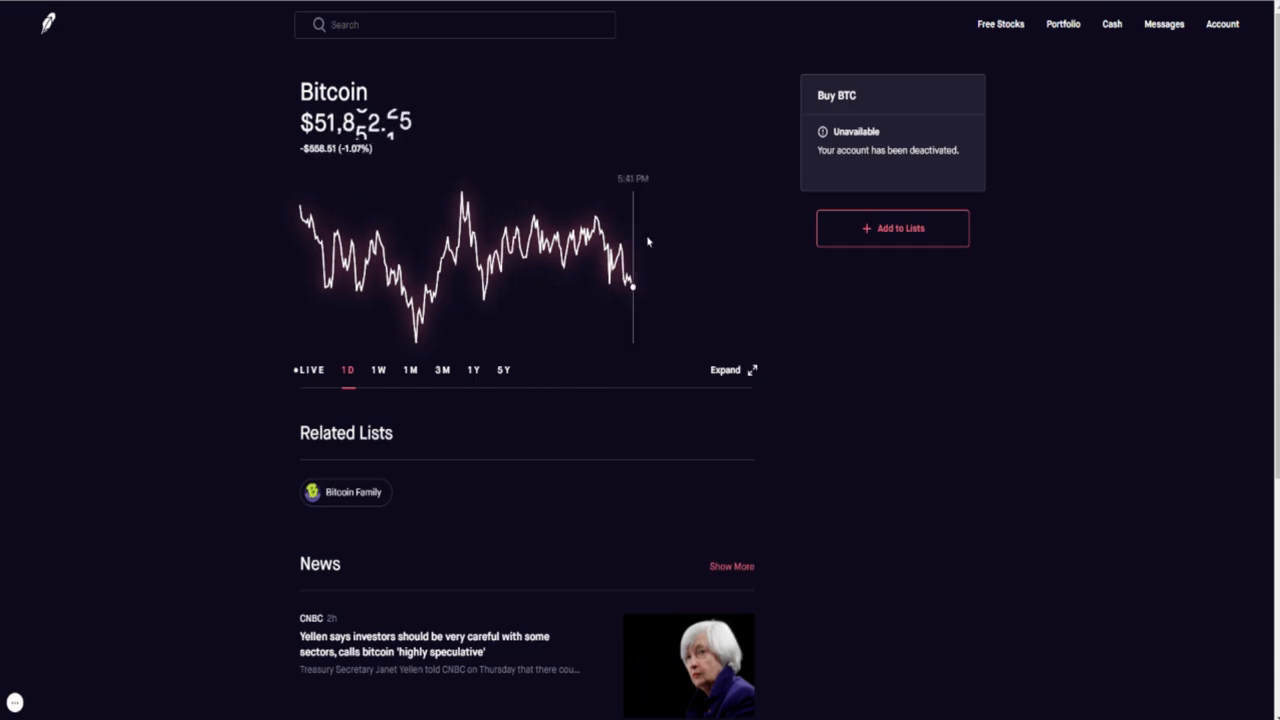
{"action": "mouse_move", "coordinate": [54, 452]}
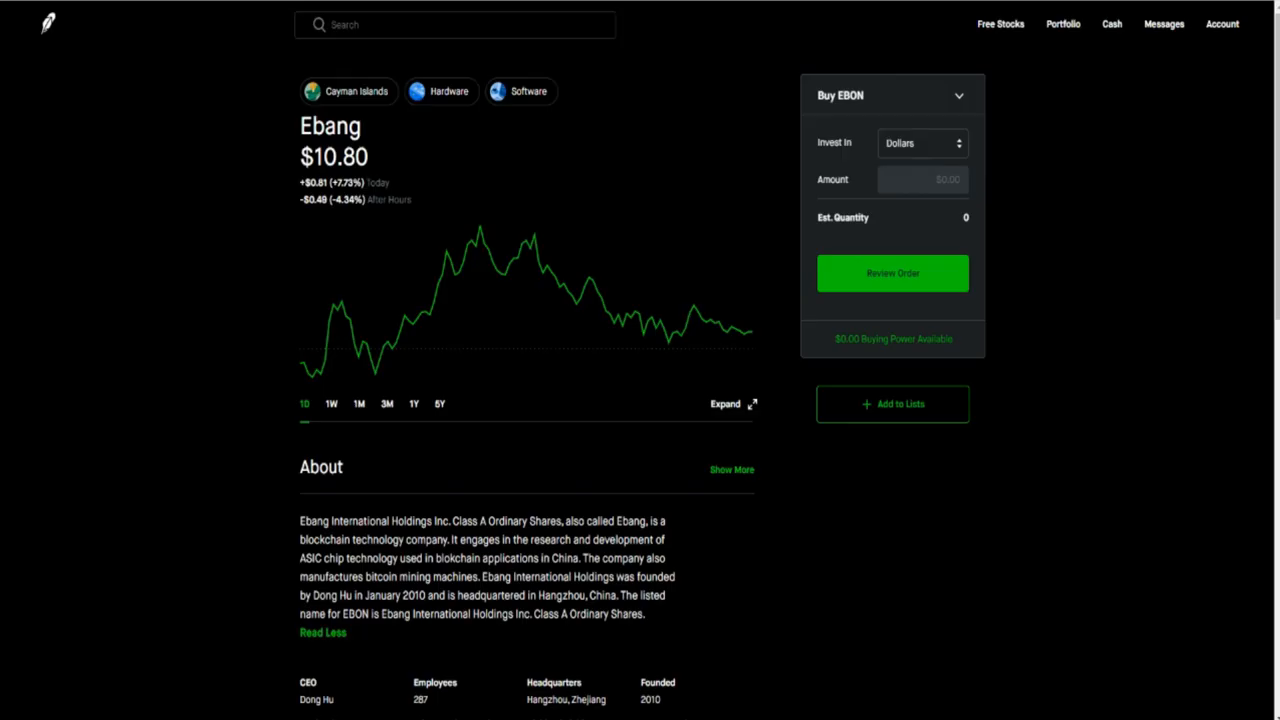
{"action": "mouse_move", "coordinate": [326, 361]}
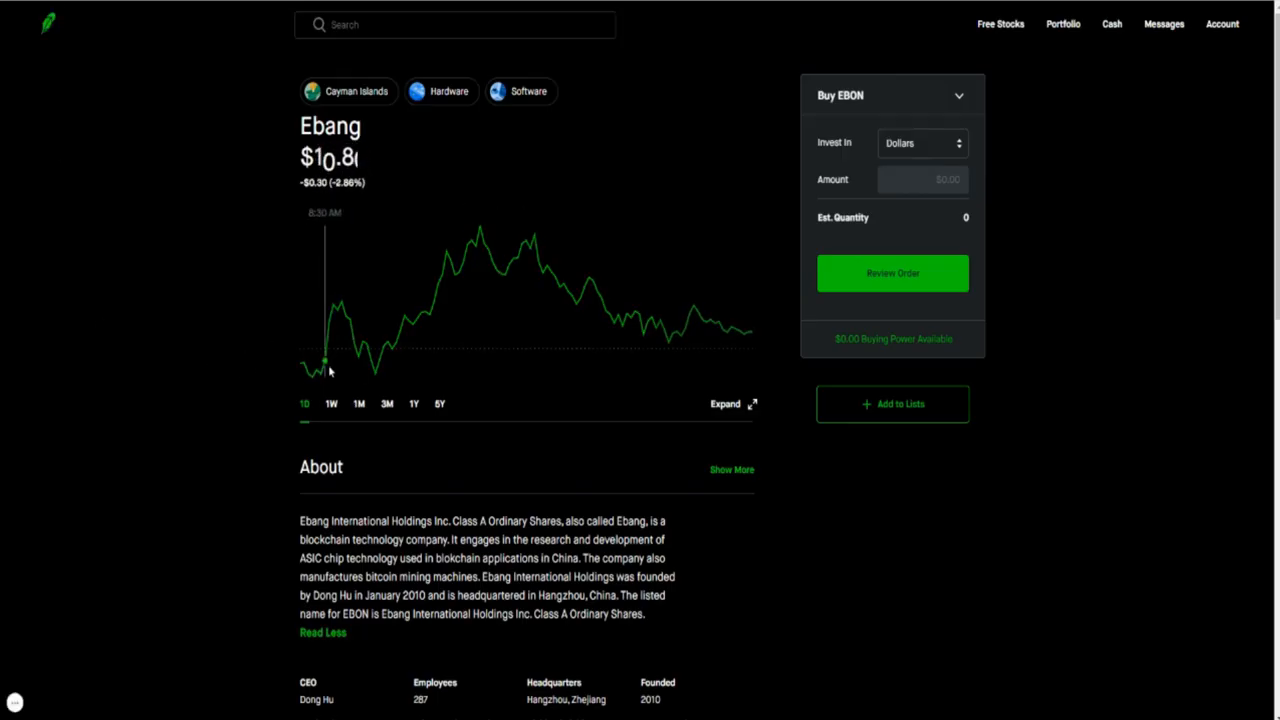
{"action": "mouse_move", "coordinate": [154, 531]}
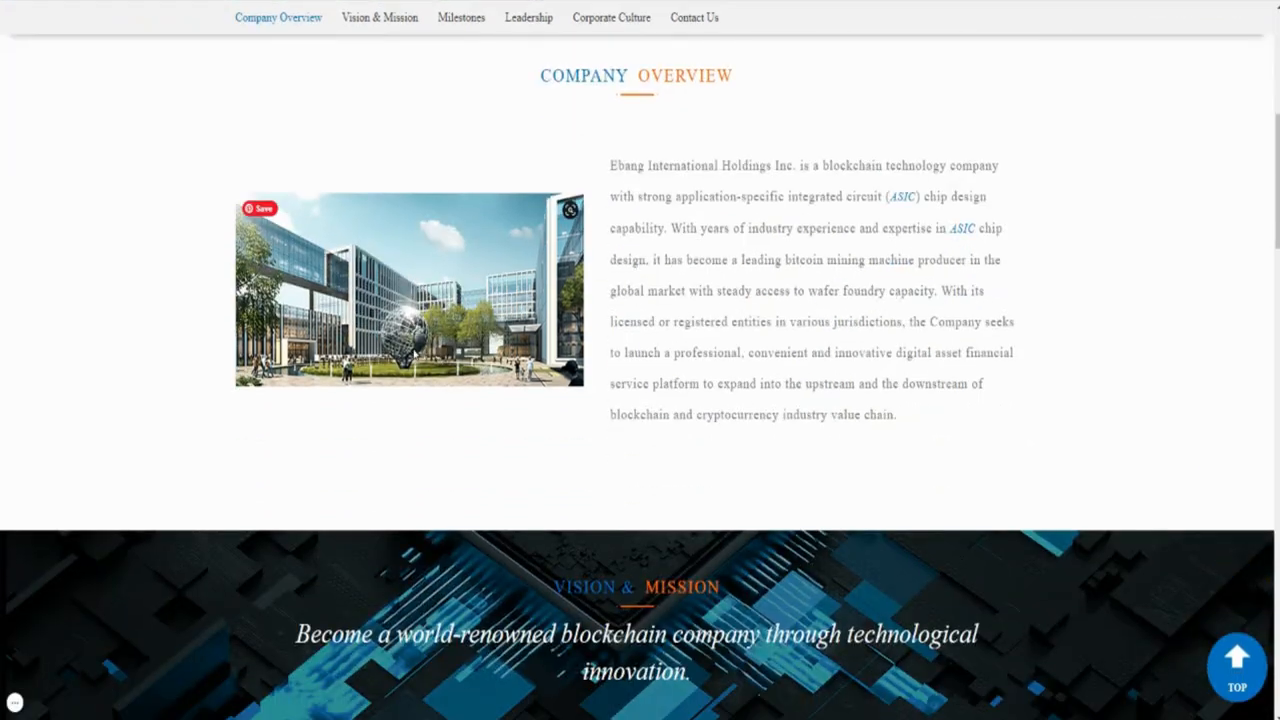
- Scroll back up to the top banner of Ebang's About Us page
{"action": "scroll", "scroll_direction": "up", "scroll_amount": 3}
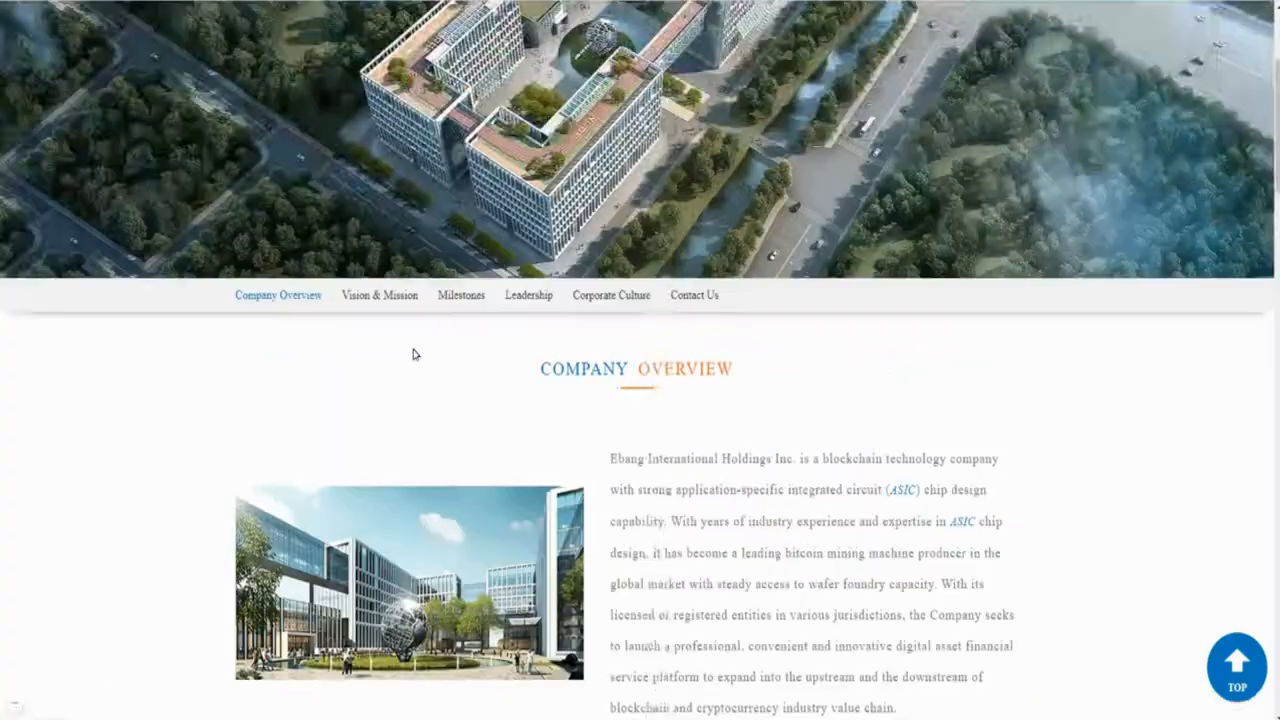
{"action": "scroll", "scroll_direction": "up", "scroll_amount": 3}
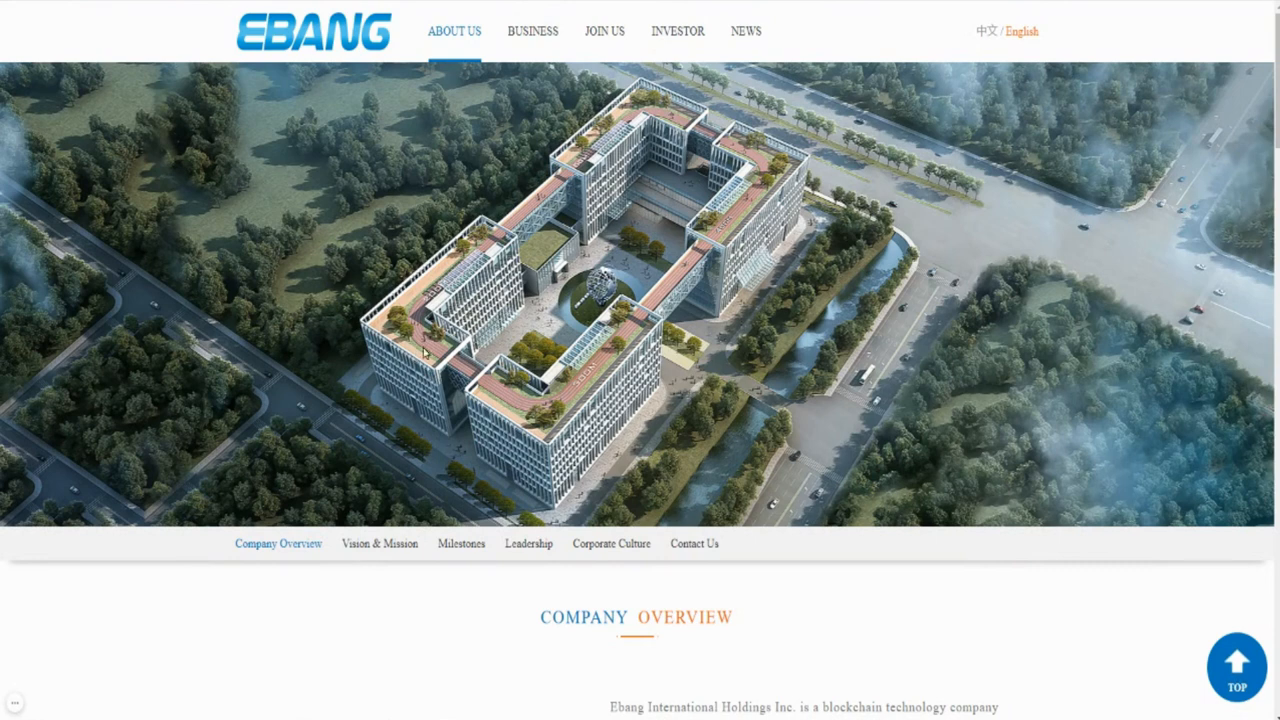